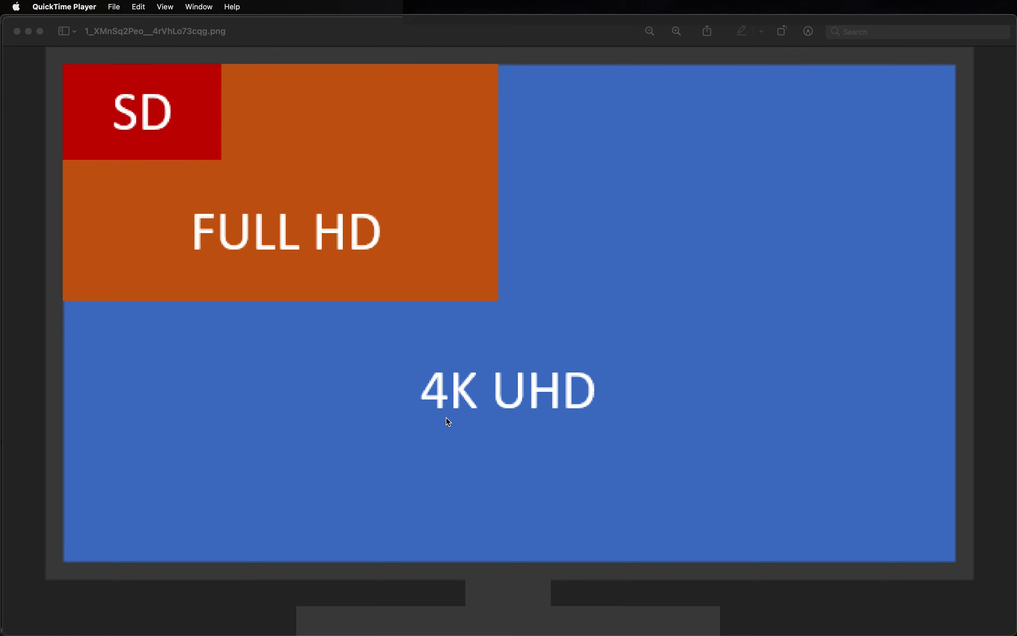
mouse_move(222, 259)
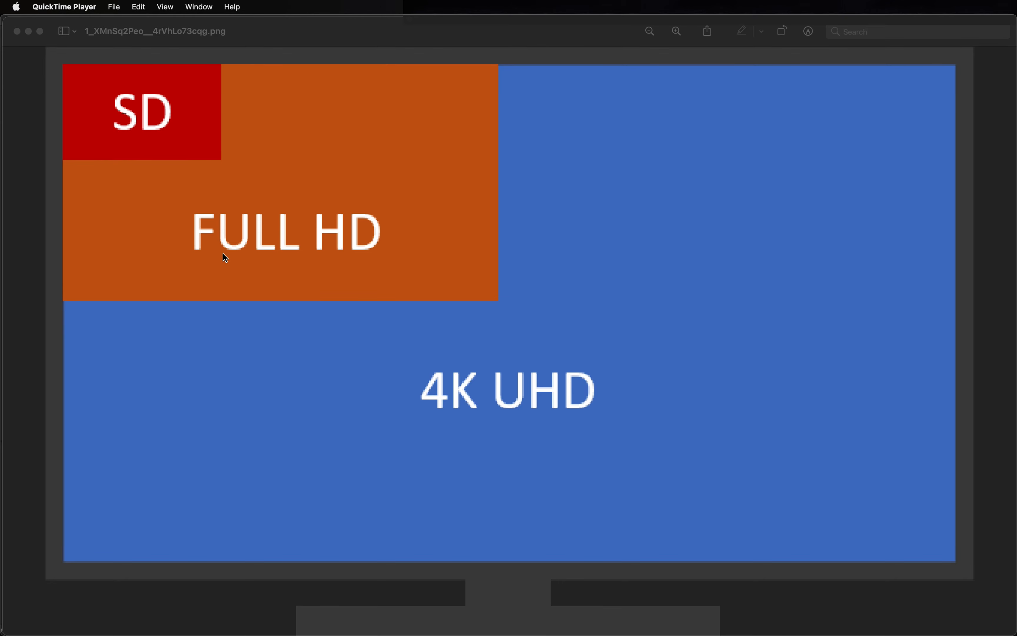
mouse_move(167, 178)
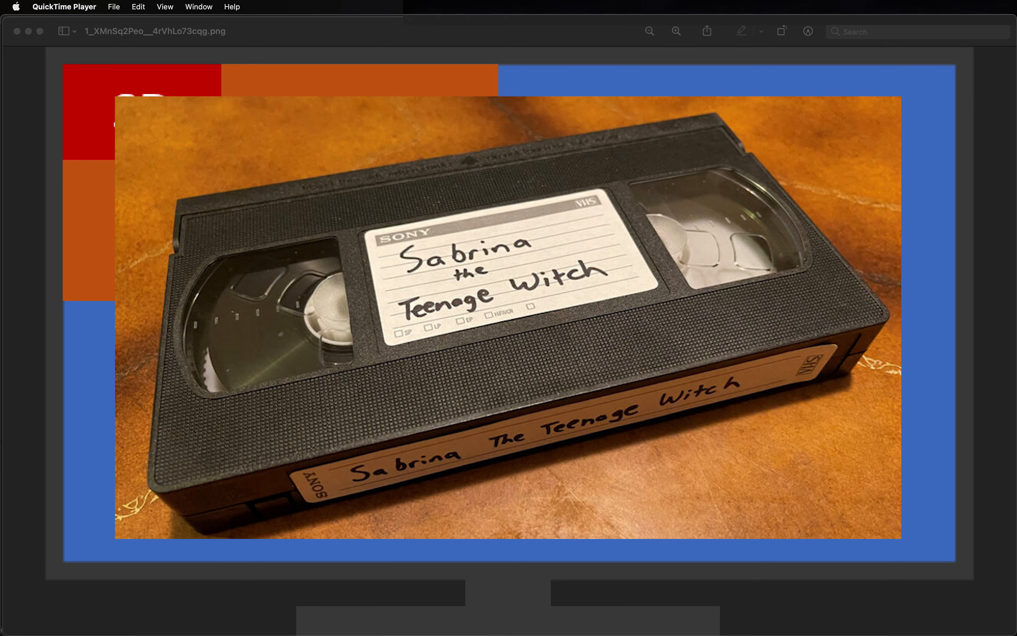
mouse_move(95, 120)
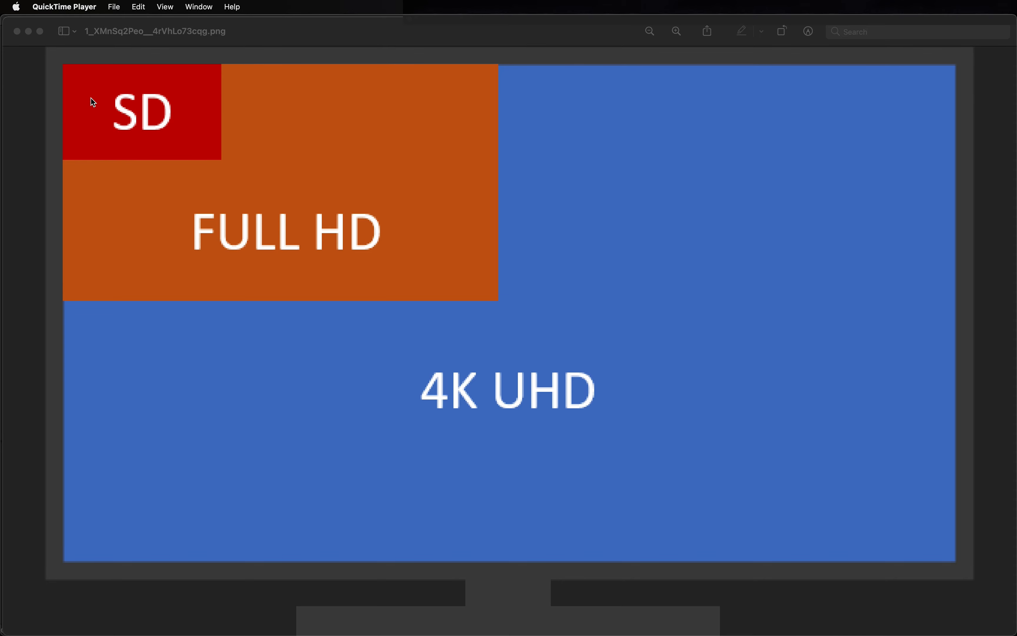
mouse_move(241, 288)
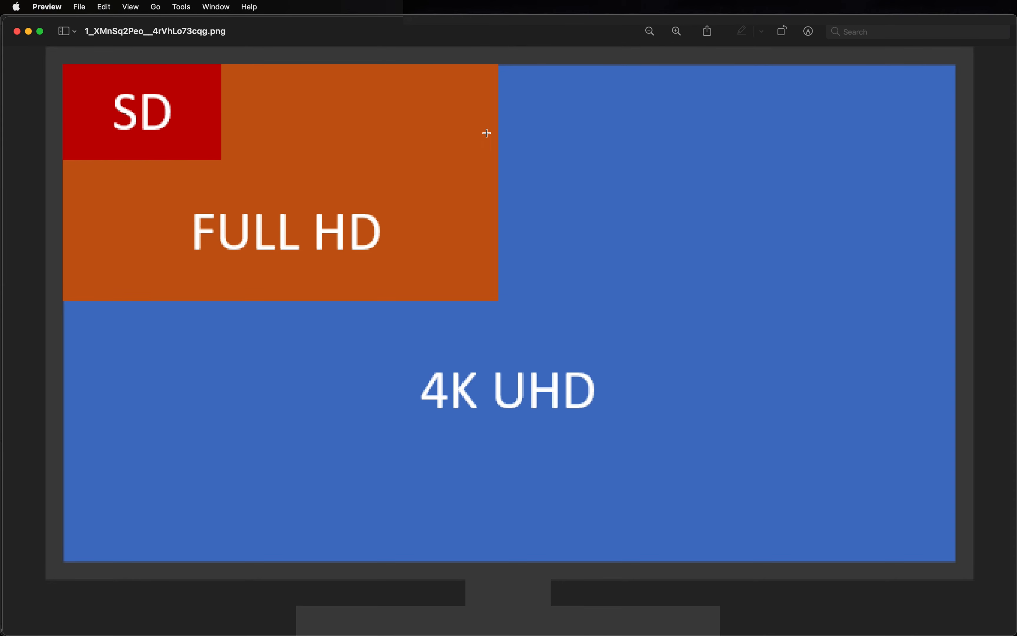
mouse_move(496, 65)
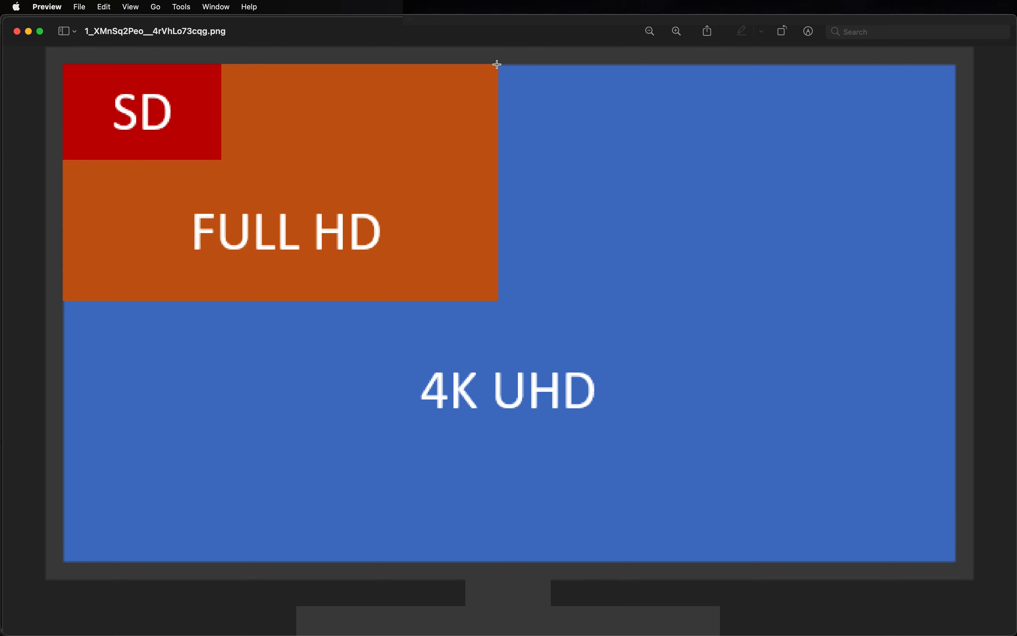
mouse_move(491, 251)
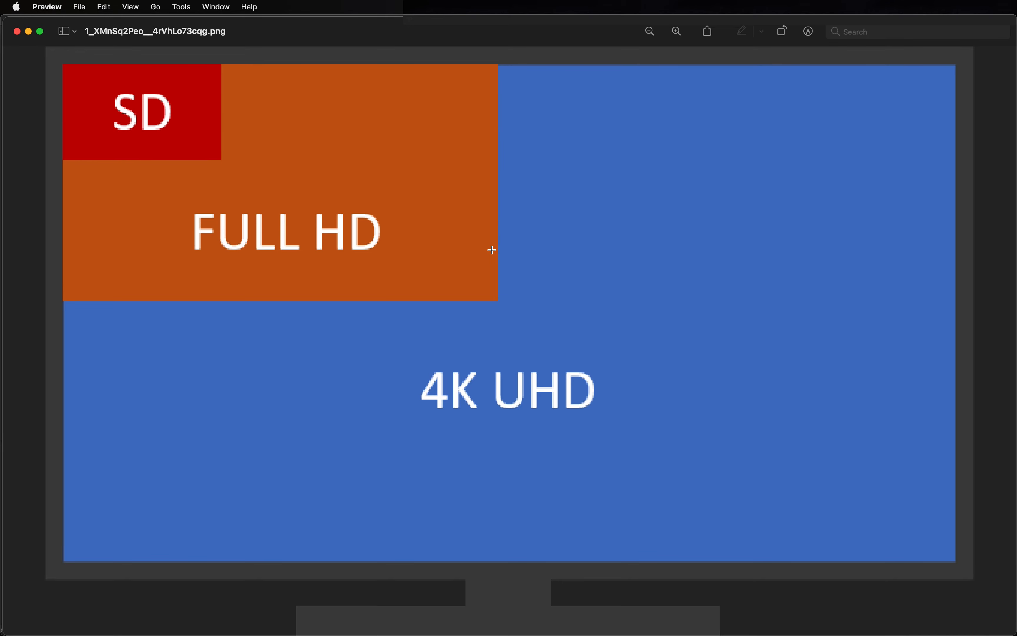
mouse_move(489, 301)
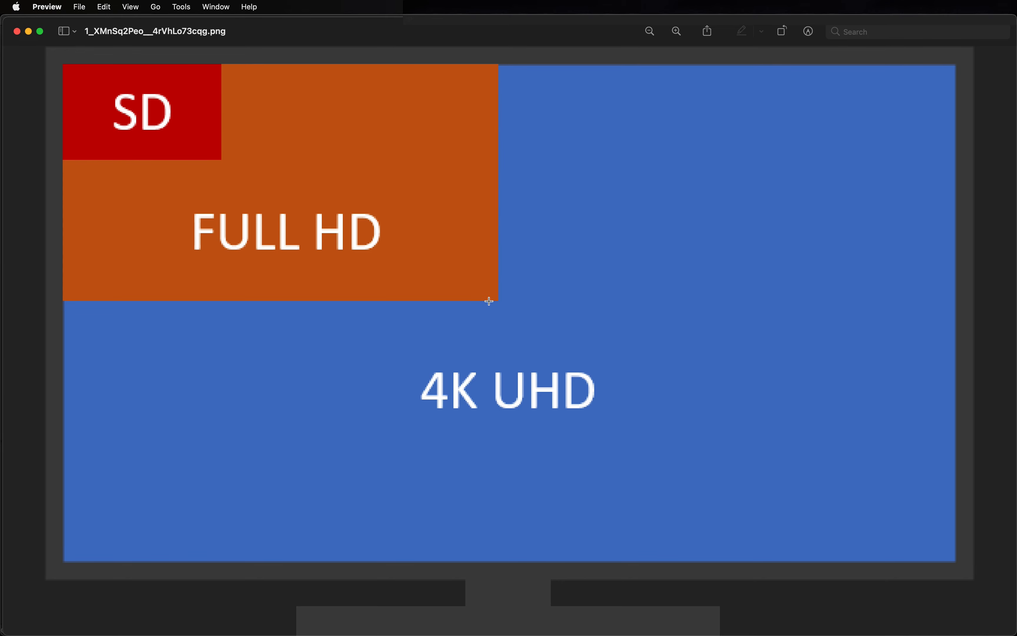
mouse_move(90, 276)
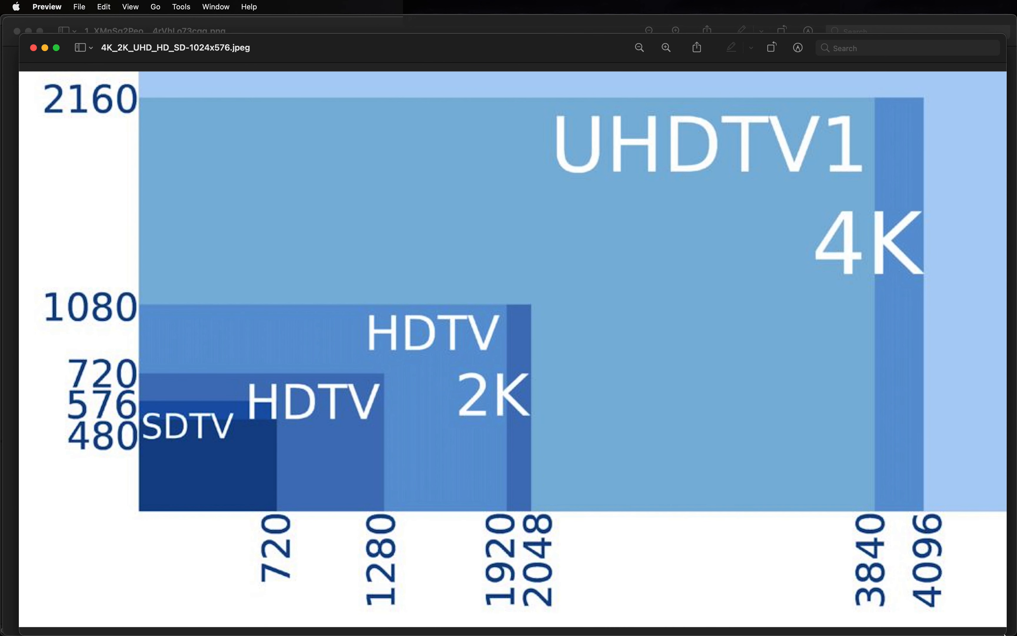
mouse_move(185, 502)
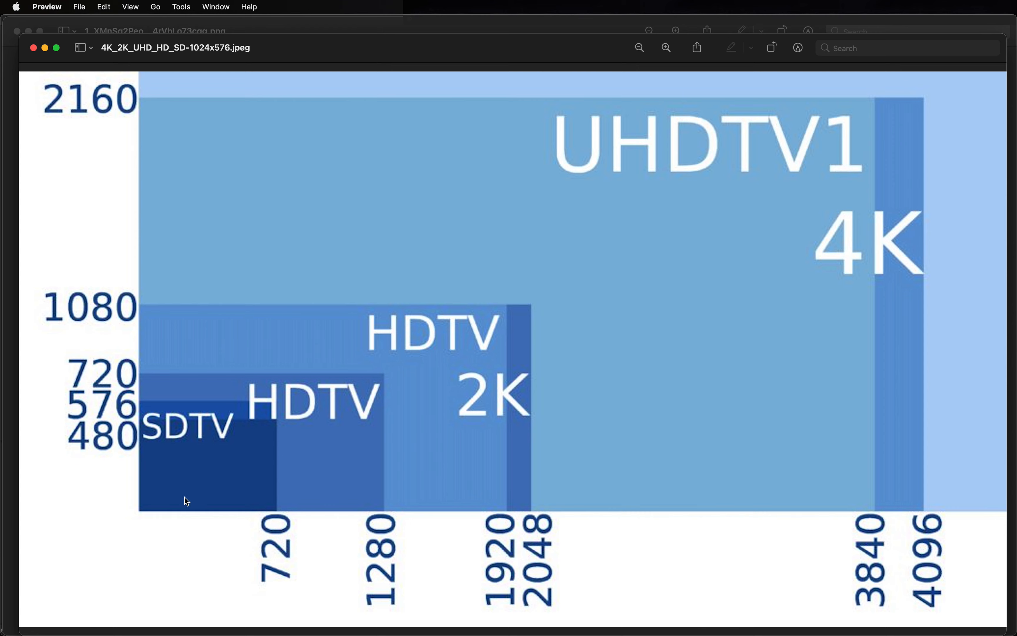
mouse_move(240, 396)
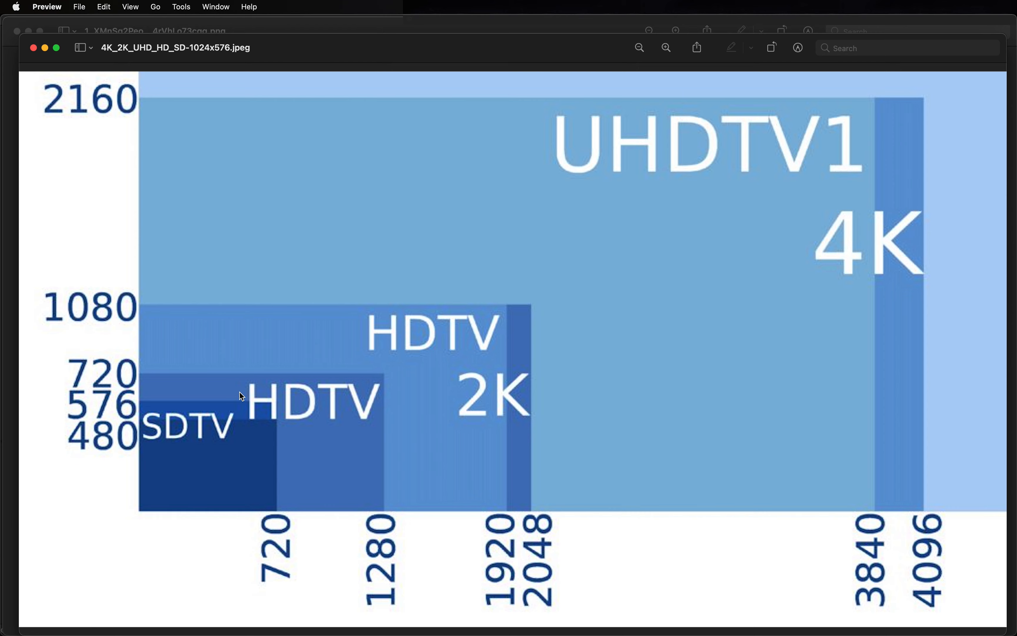
mouse_move(154, 497)
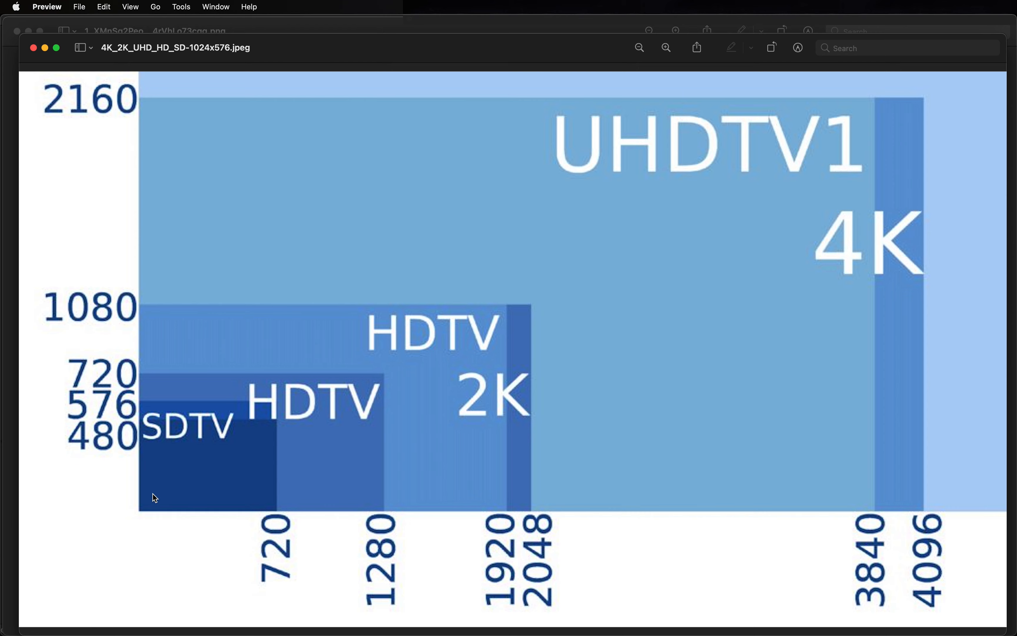
mouse_move(499, 441)
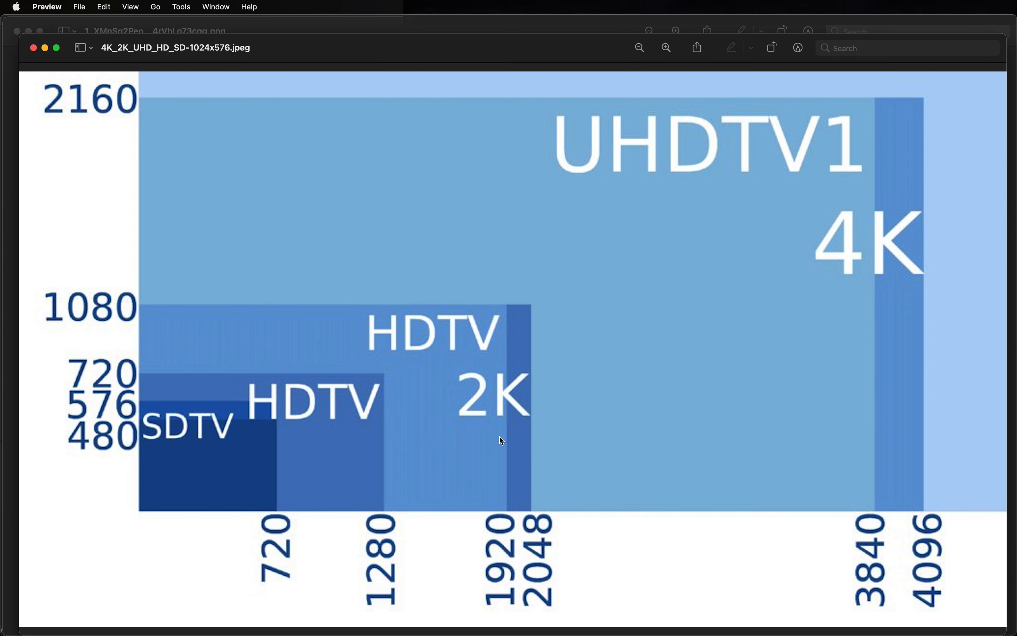
mouse_move(511, 441)
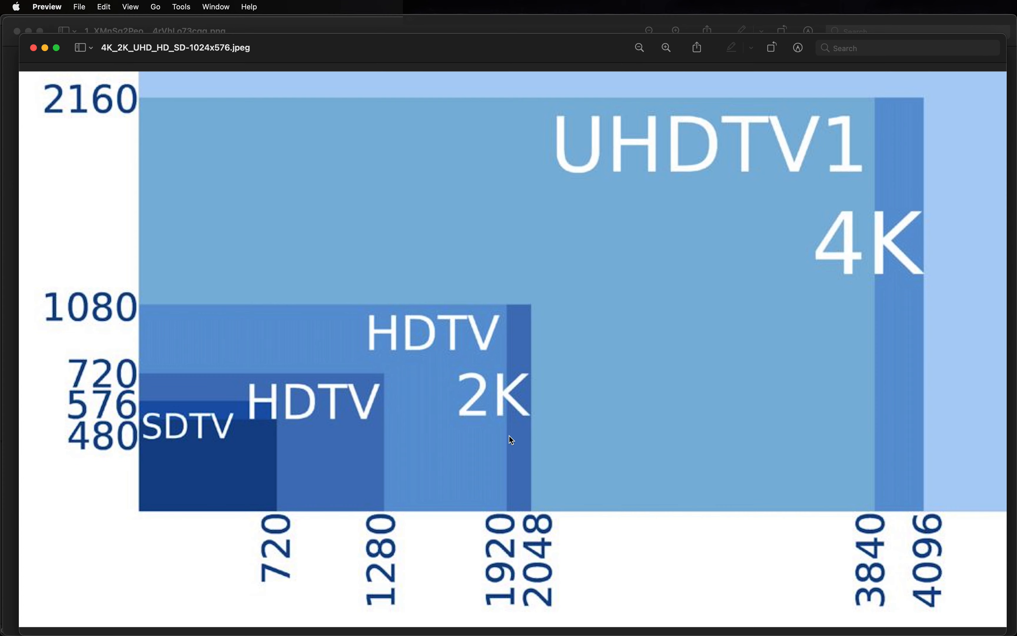
mouse_move(532, 439)
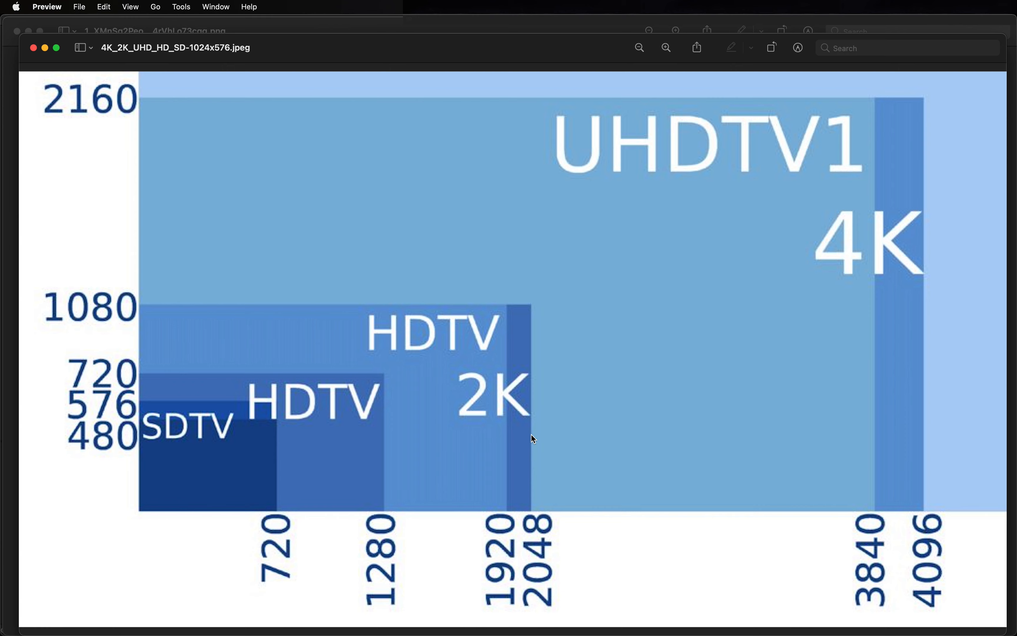
mouse_move(501, 610)
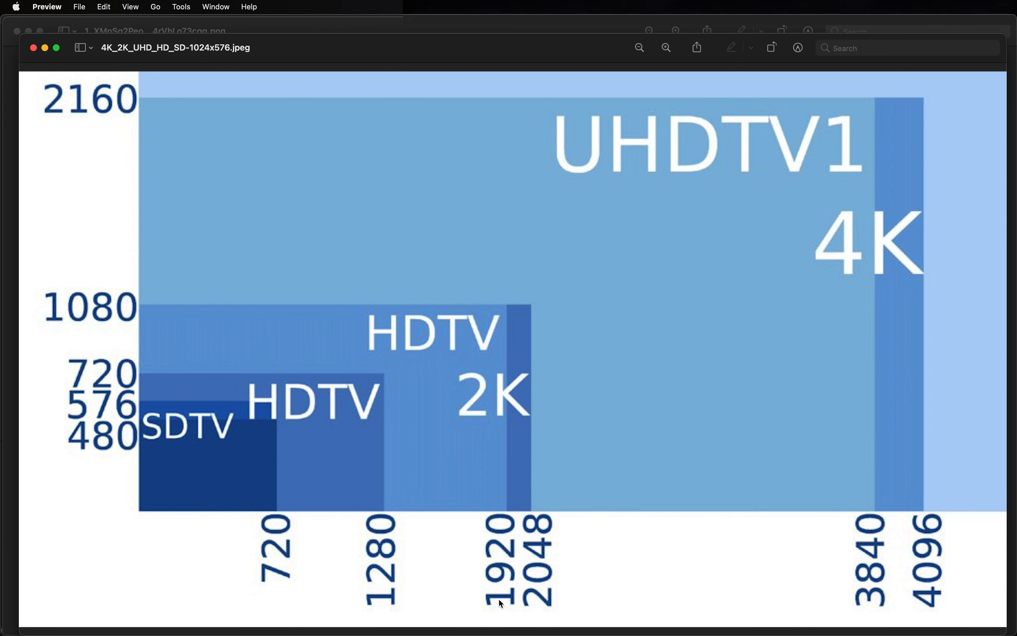
mouse_move(539, 609)
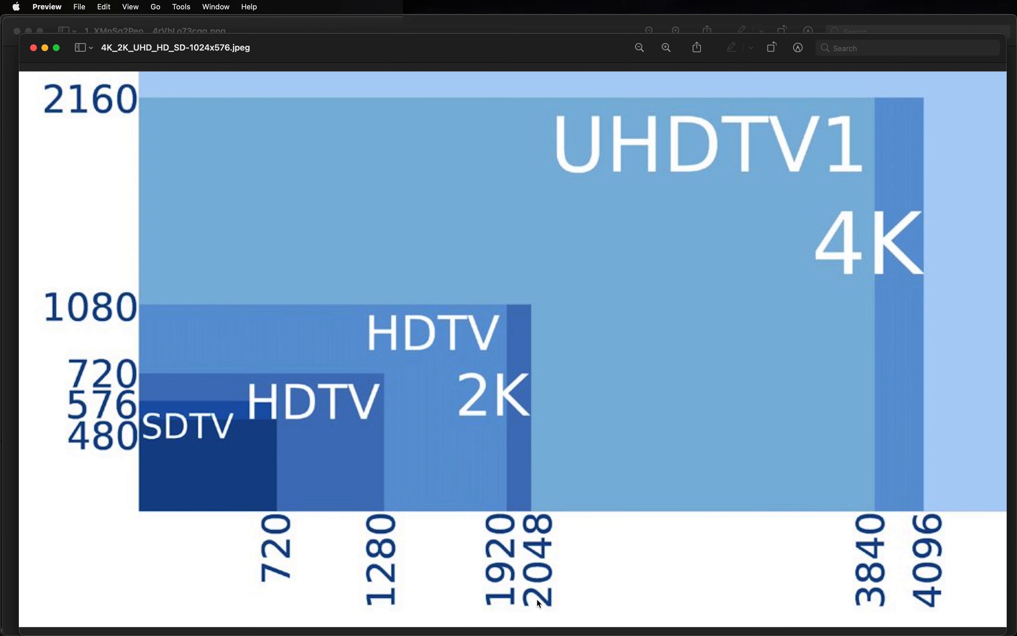
mouse_move(209, 209)
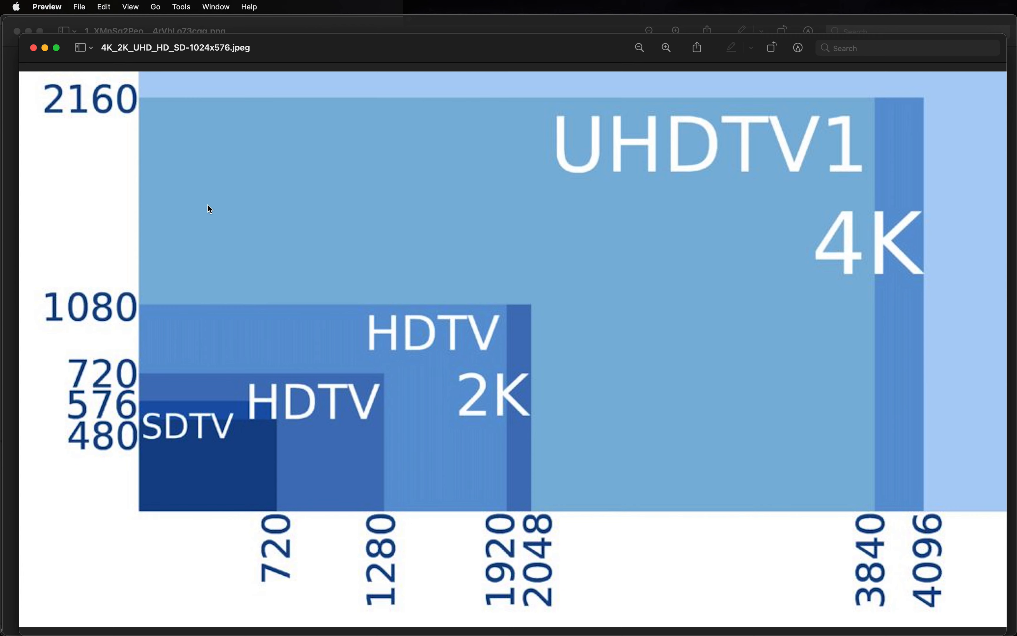
mouse_move(679, 185)
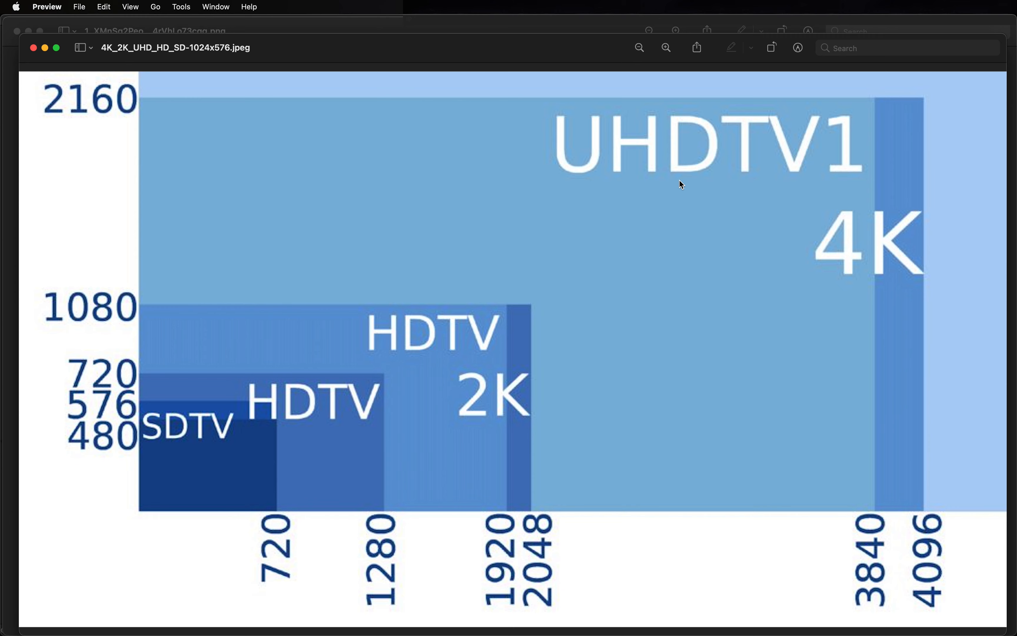
mouse_move(907, 601)
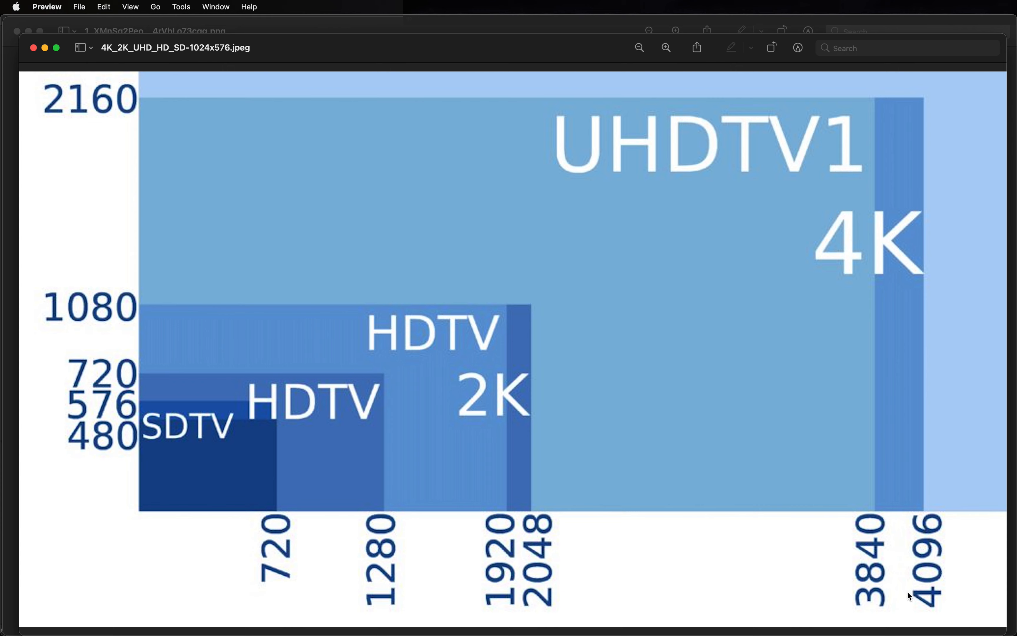
mouse_move(930, 532)
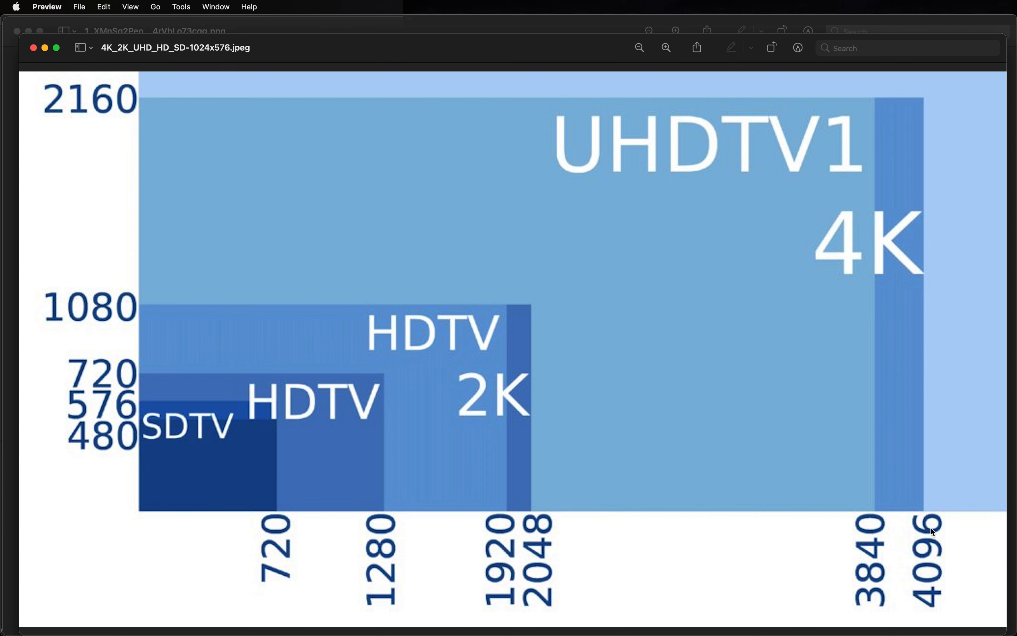
mouse_move(769, 379)
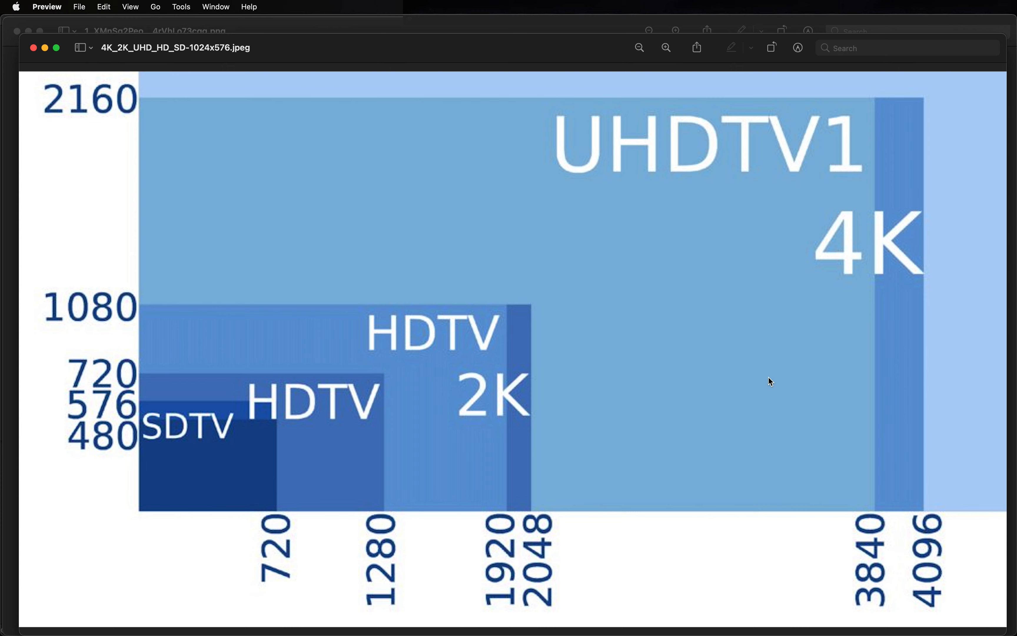
mouse_move(373, 361)
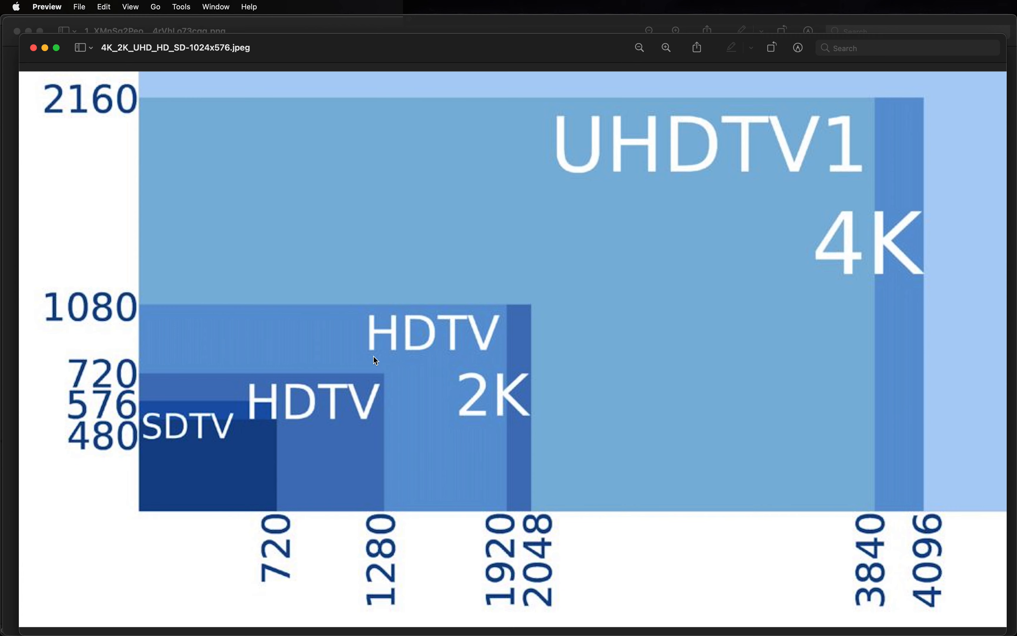
mouse_move(567, 223)
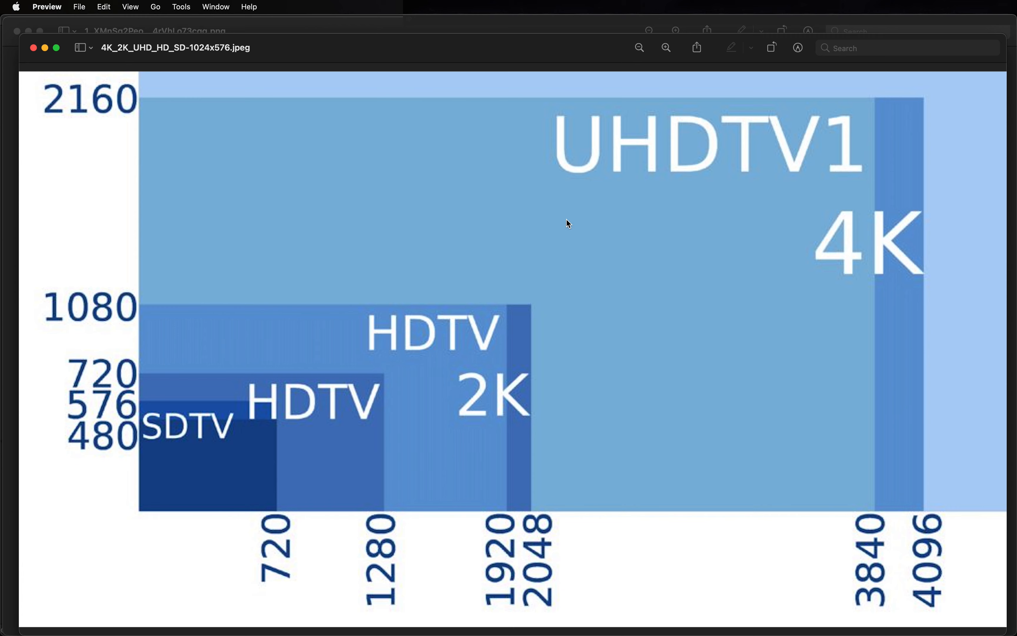
mouse_move(300, 236)
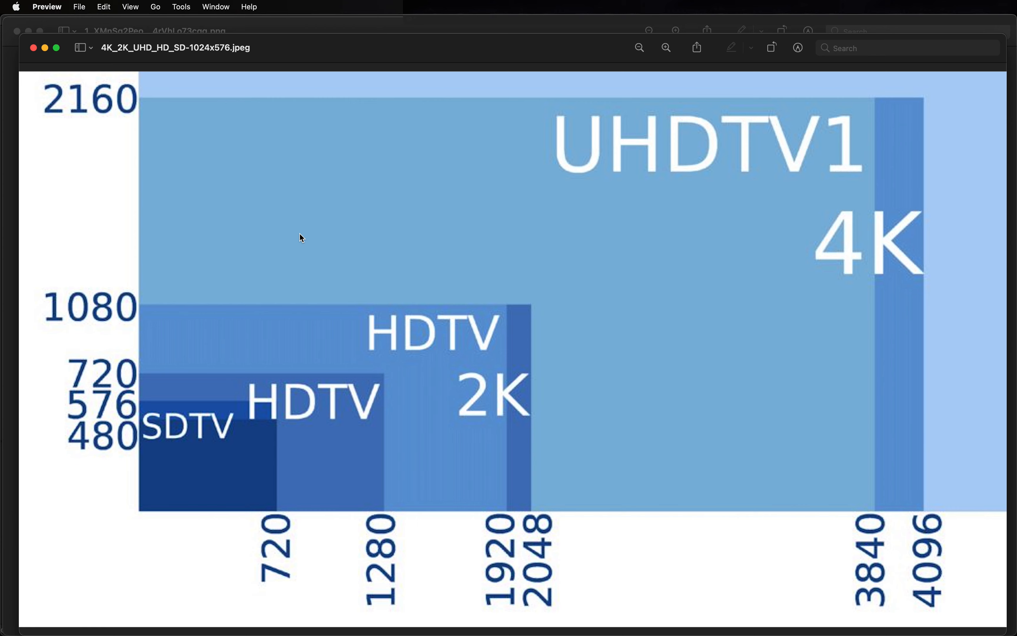
mouse_move(386, 235)
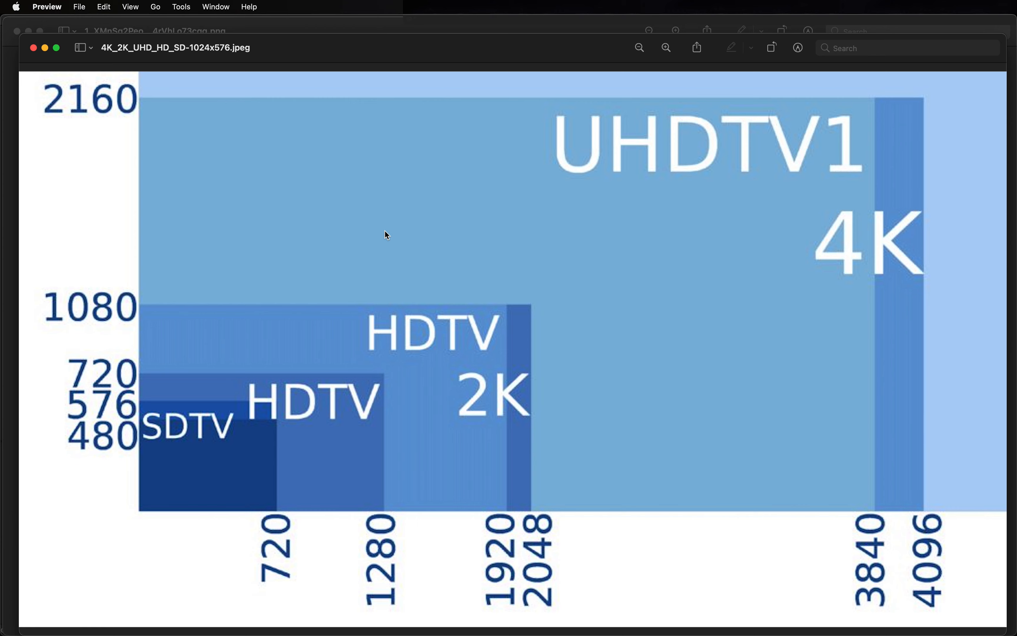
mouse_move(234, 334)
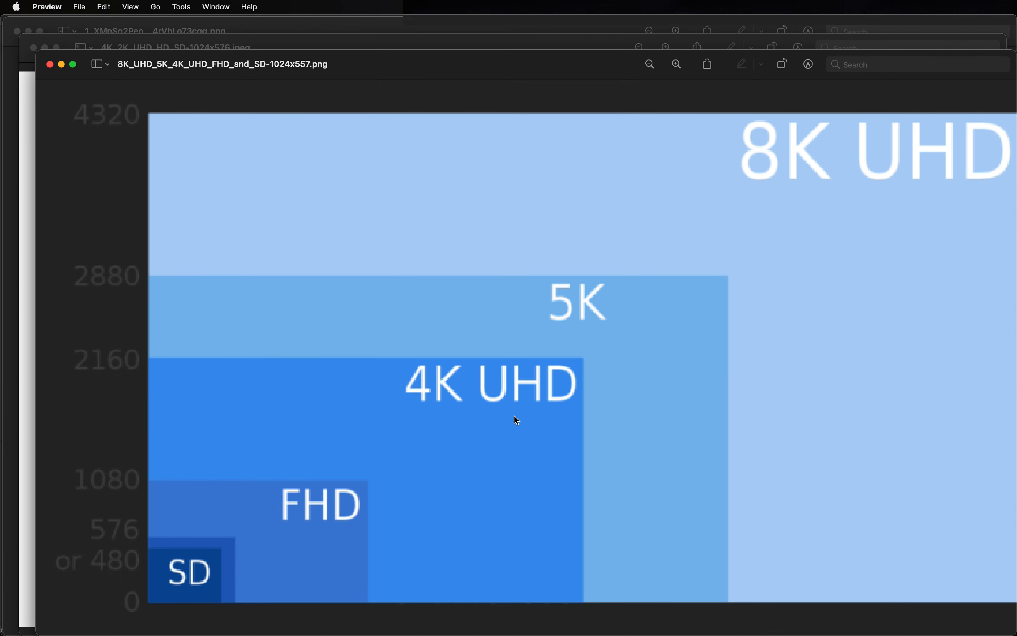
mouse_move(764, 214)
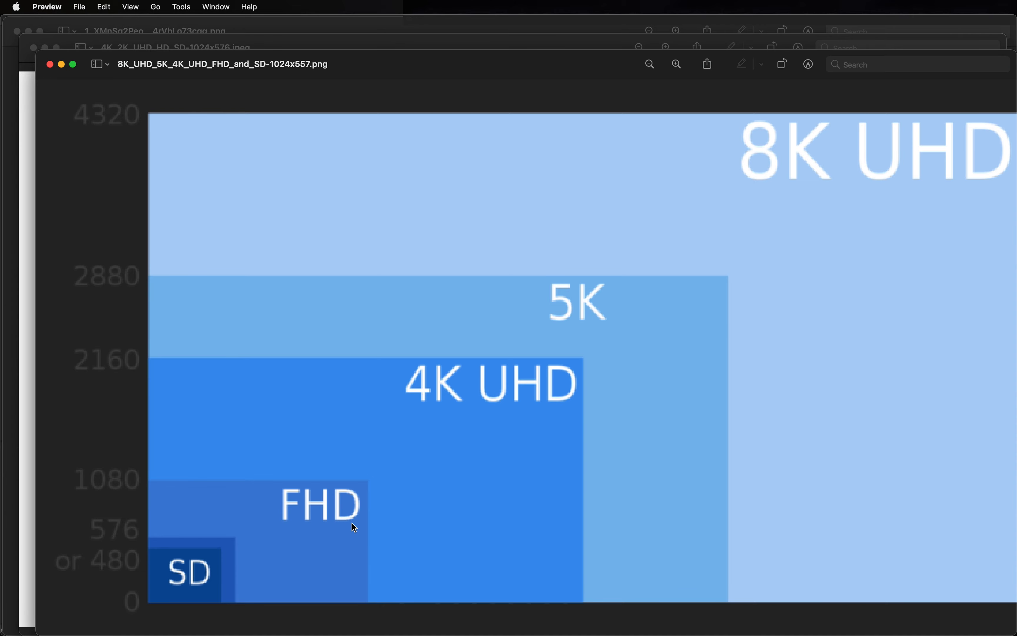
mouse_move(310, 604)
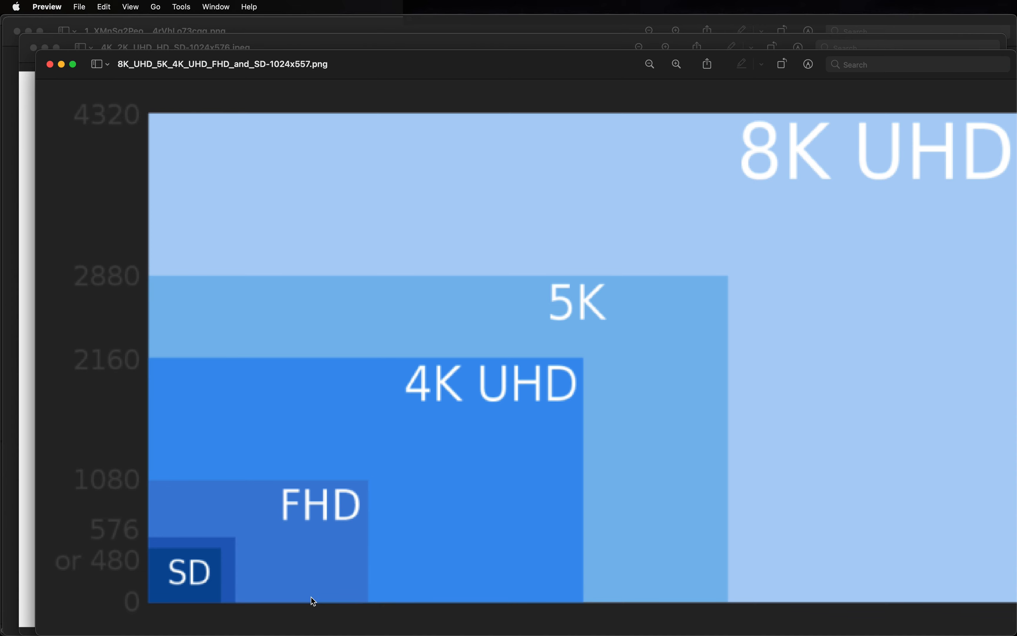
mouse_move(364, 418)
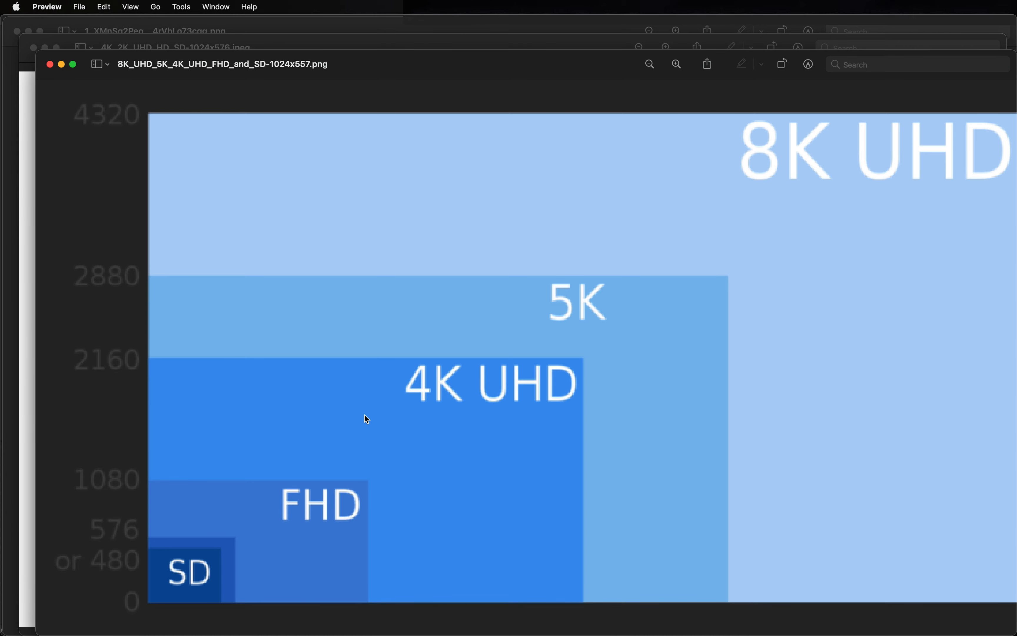
mouse_move(443, 417)
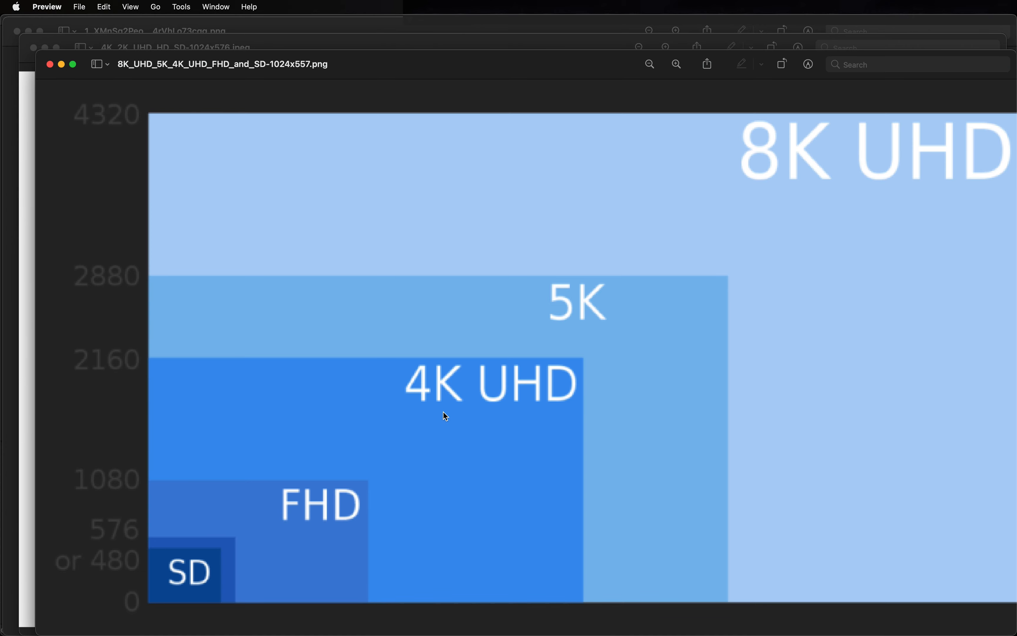
mouse_move(620, 211)
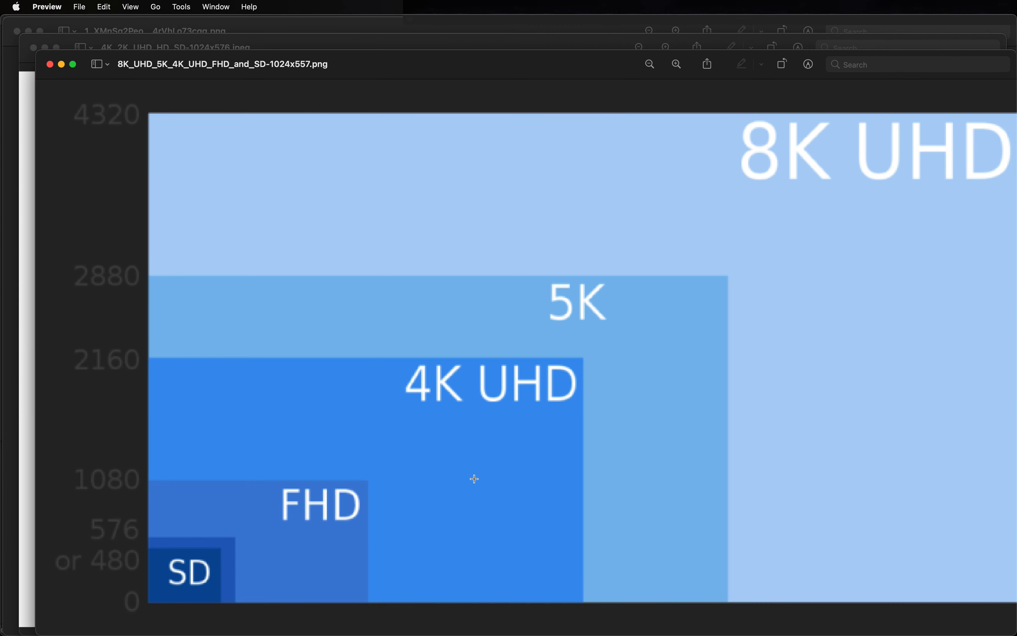
mouse_move(305, 445)
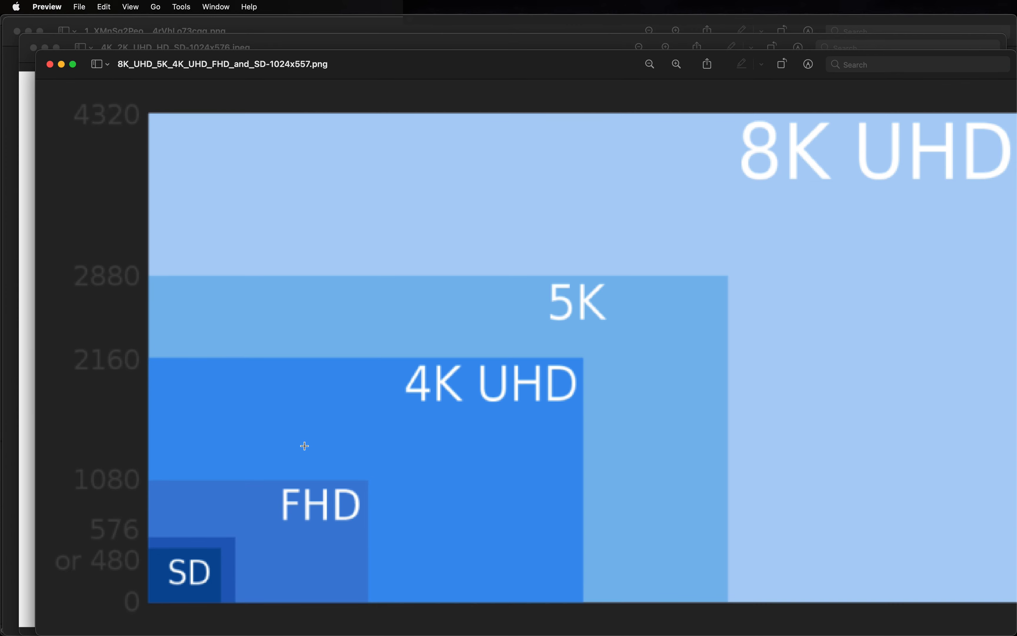